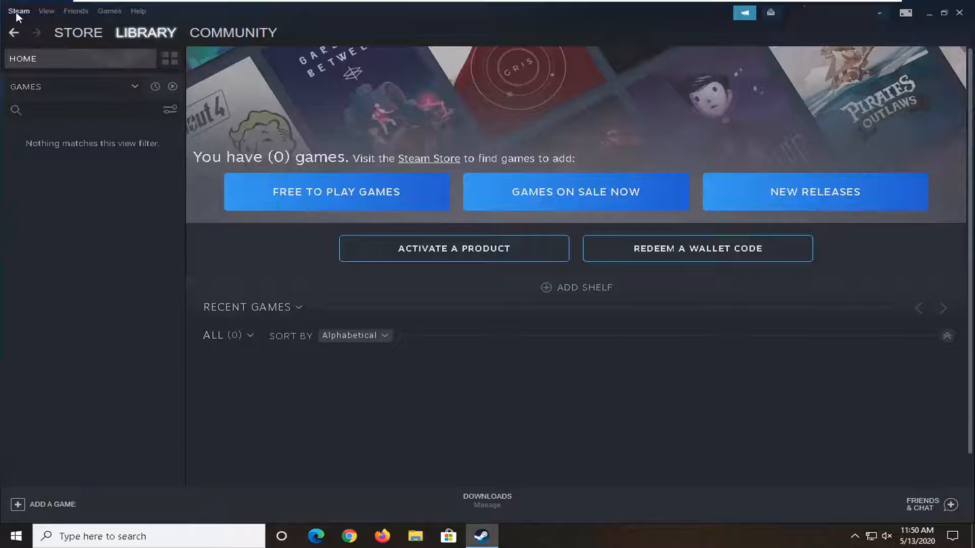
Open Steam Settings from the Steam menu, landing on the Downloads page
{"action": "left_click", "coordinate": [19, 11]}
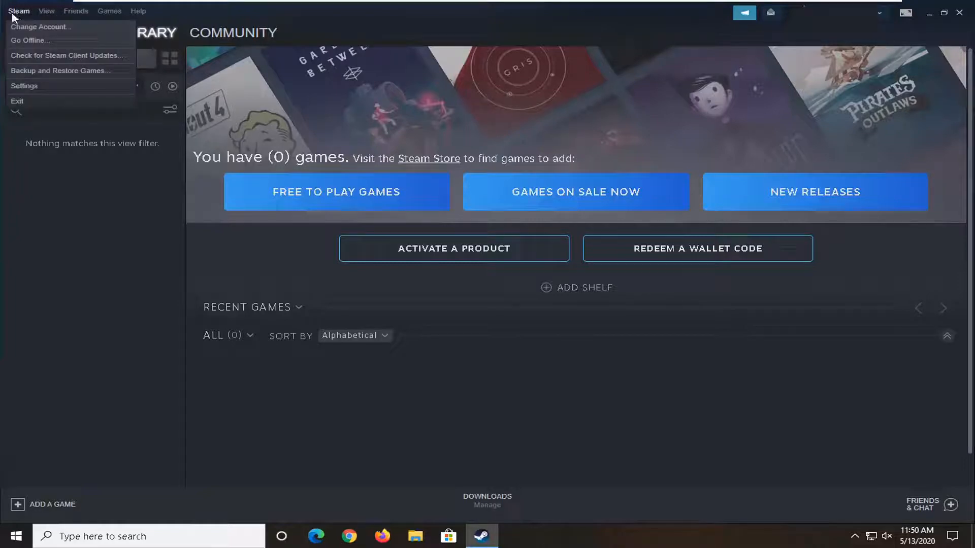
{"action": "mouse_move", "coordinate": [31, 86]}
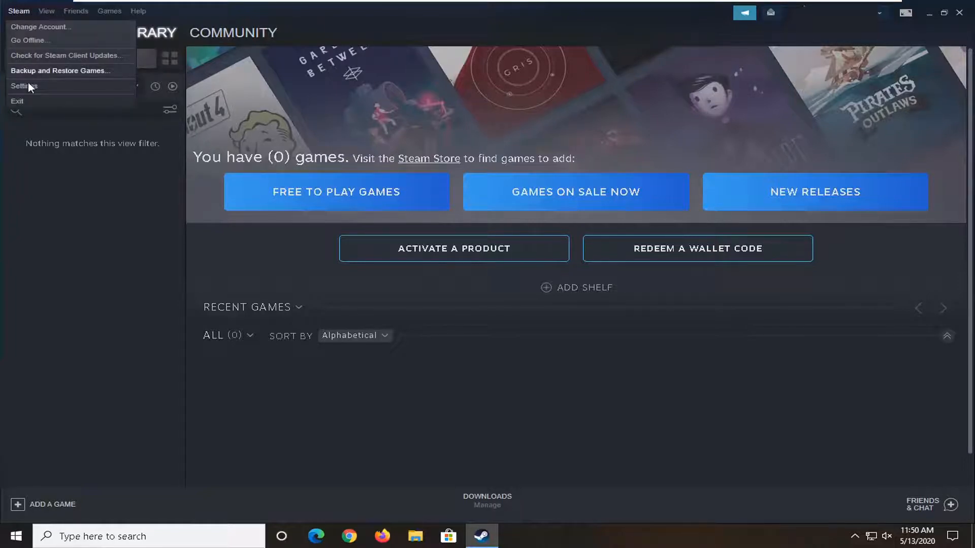
{"action": "left_click", "coordinate": [25, 86]}
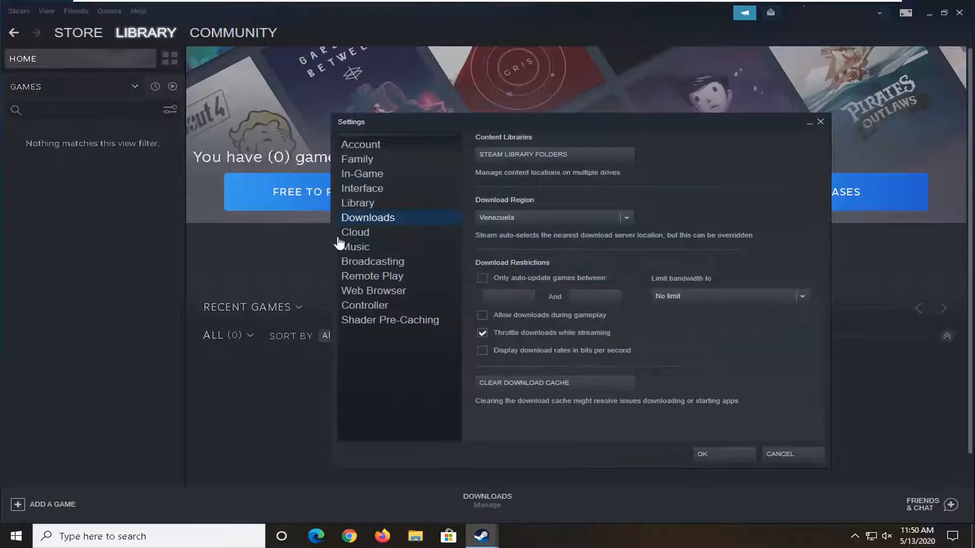
{"action": "mouse_move", "coordinate": [401, 162]}
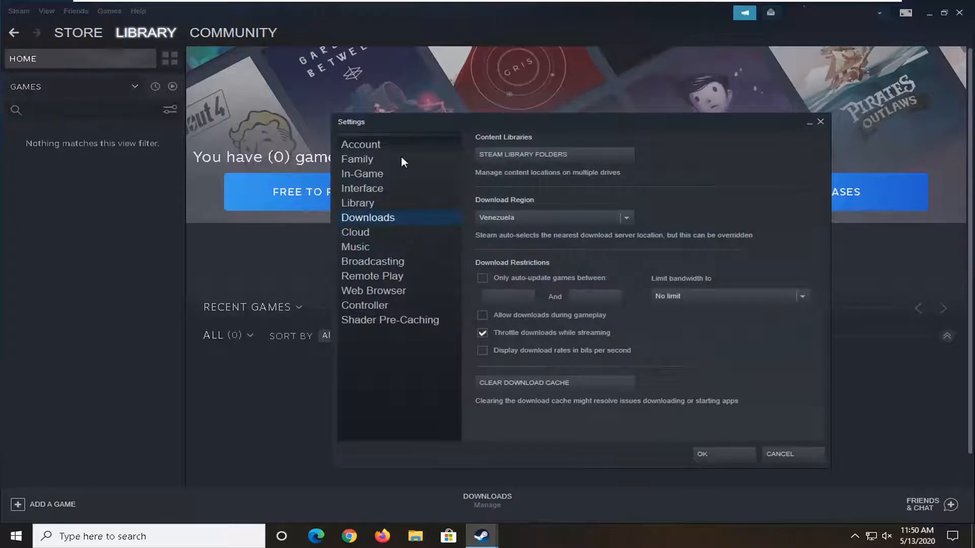
{"action": "mouse_move", "coordinate": [396, 225]}
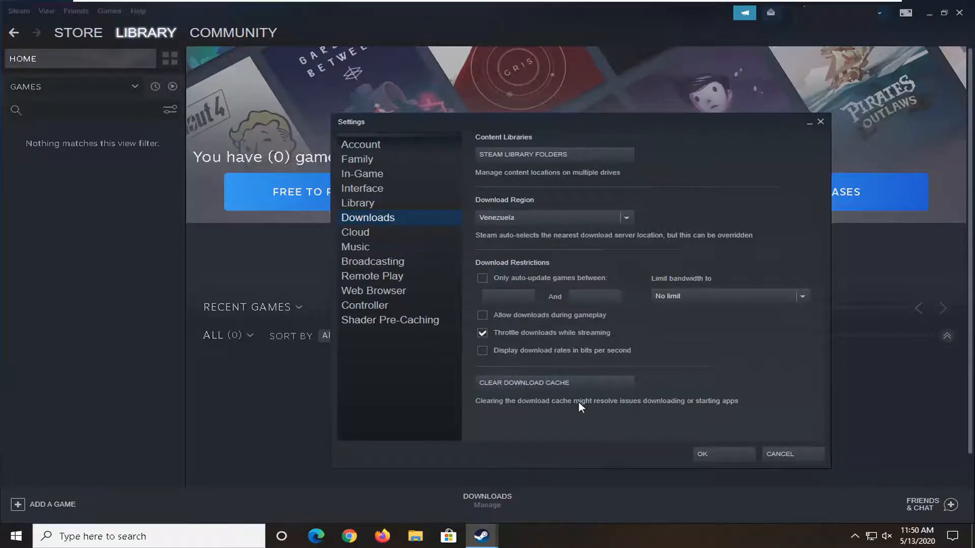
{"action": "mouse_move", "coordinate": [634, 404]}
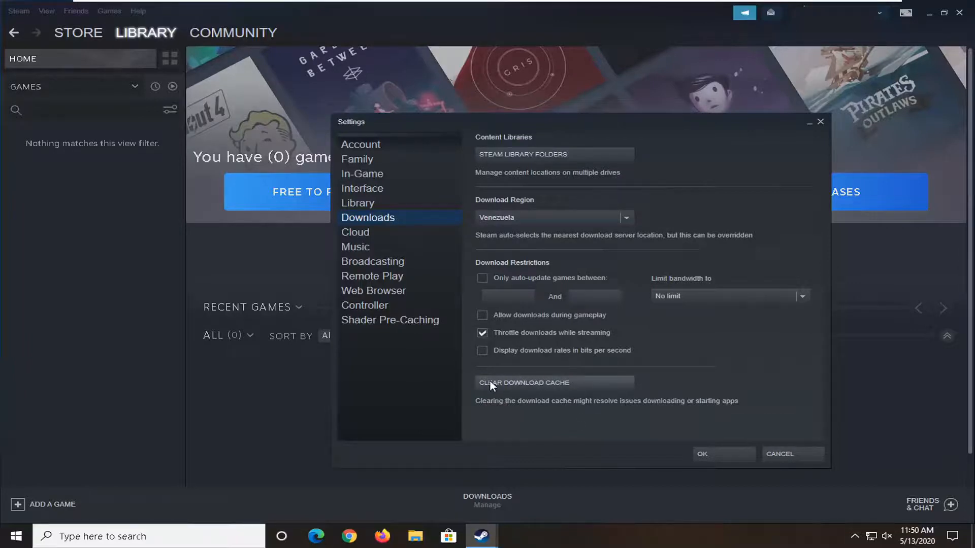
Clear the download cache and confirm with OK, closing Steam
{"action": "left_click", "coordinate": [523, 382]}
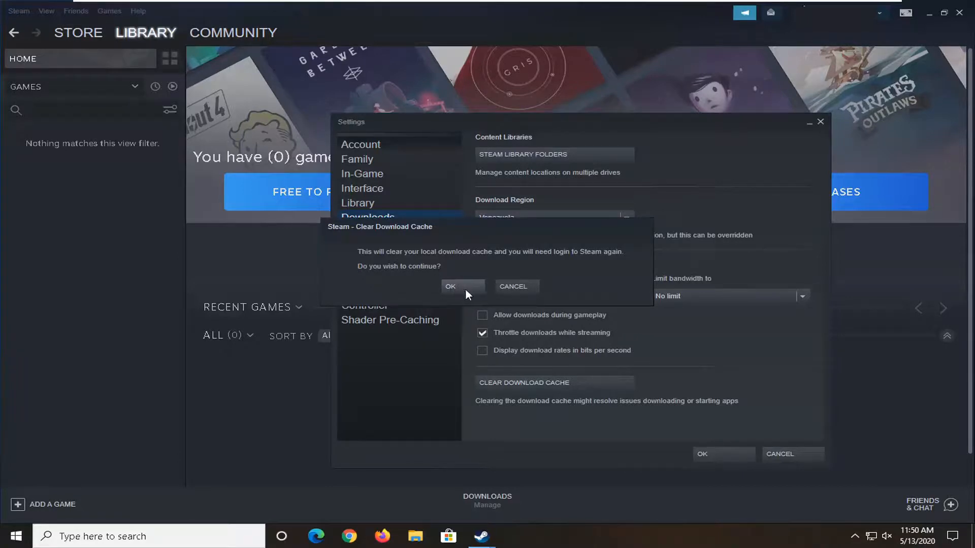
{"action": "left_click", "coordinate": [450, 286]}
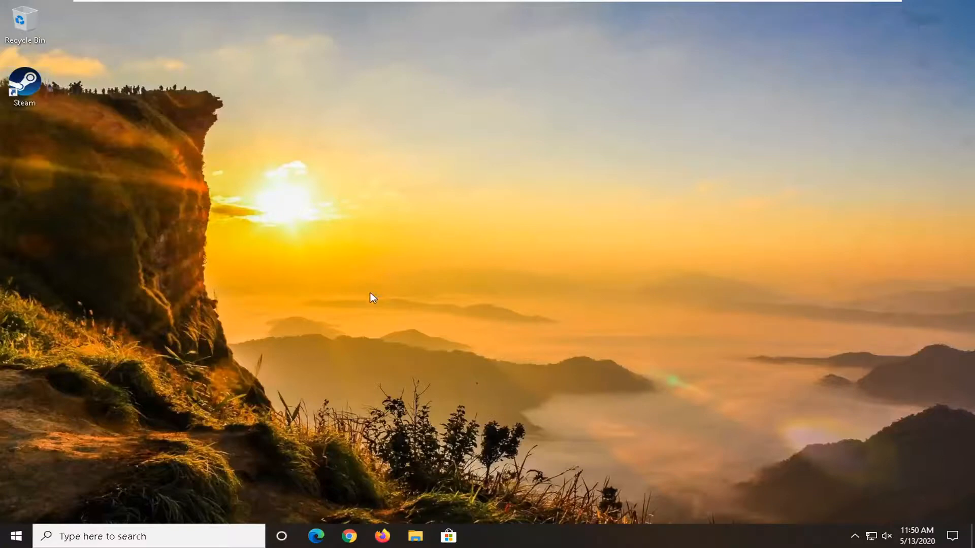
Relaunch Steam from its desktop shortcut to reach the login window
{"action": "double_click", "coordinate": [24, 83]}
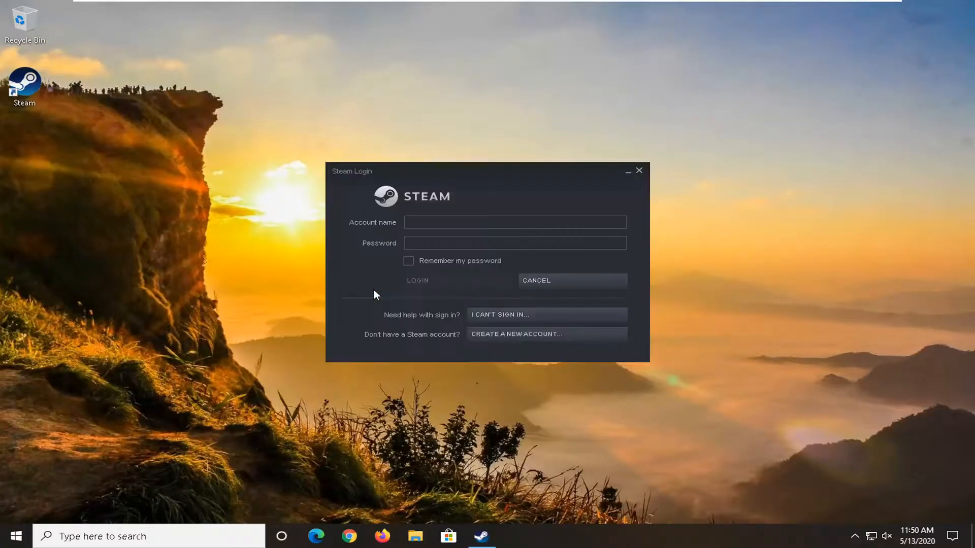